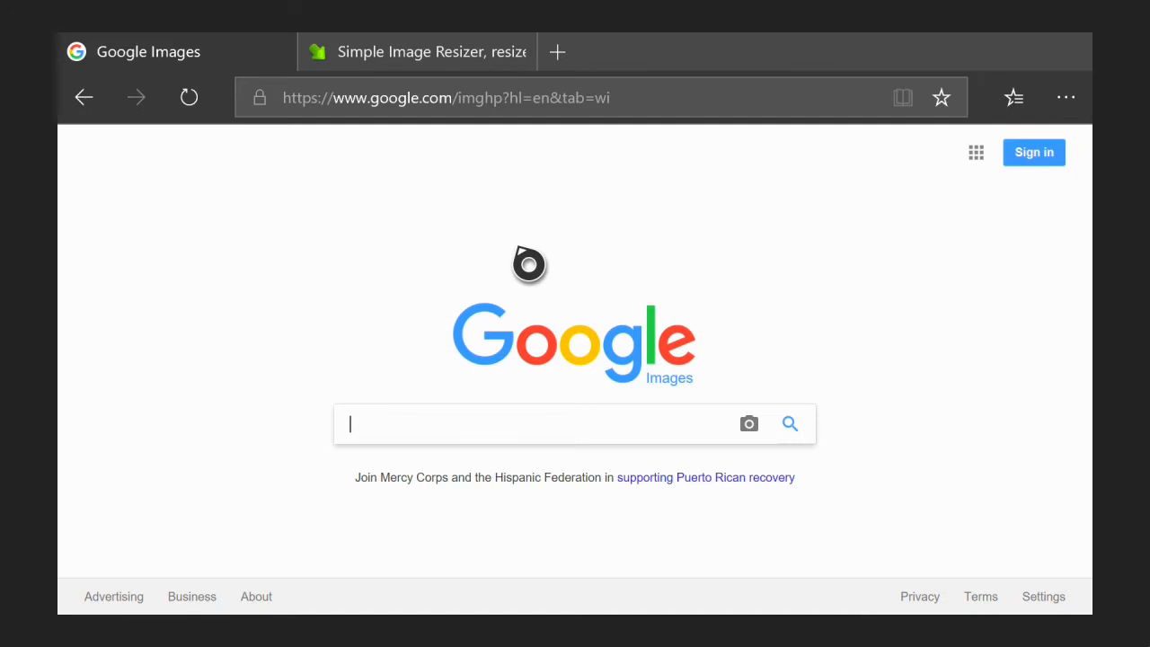
pyautogui.moveTo(529, 189)
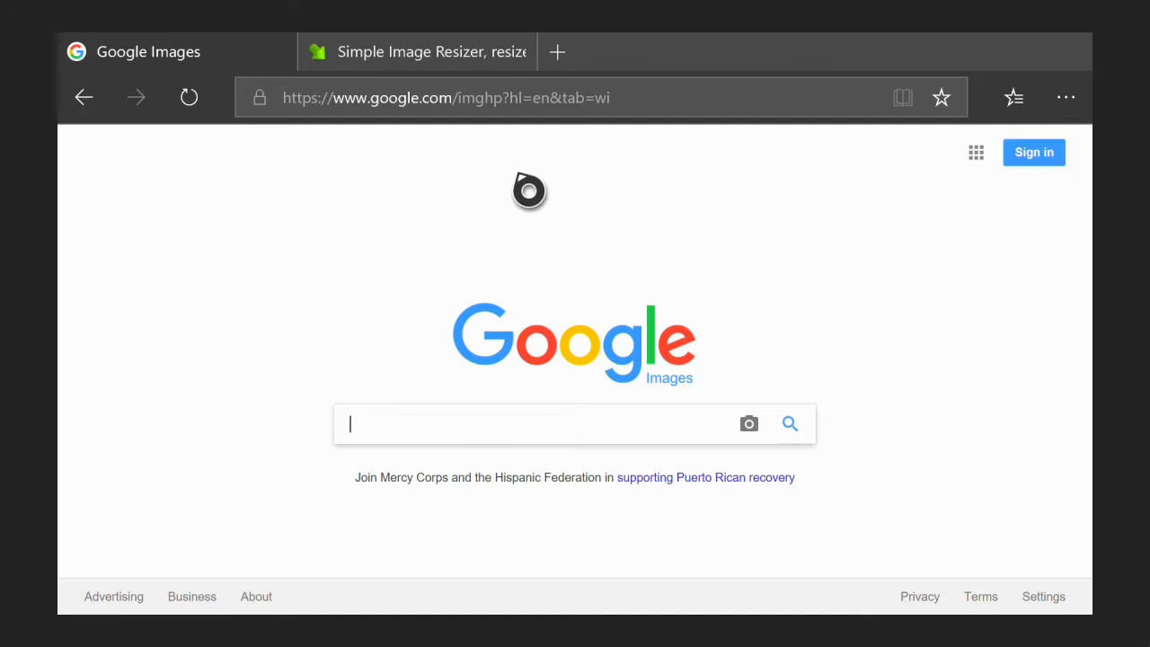
pyautogui.moveTo(584, 375)
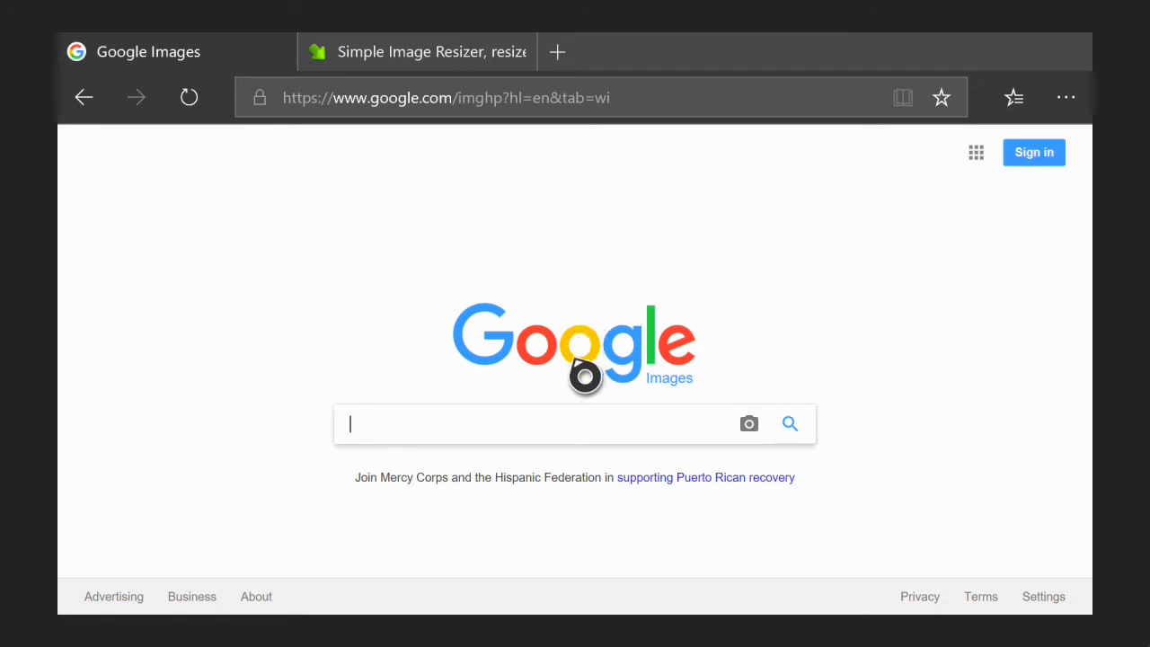
# - Search Google Images for a Superman picture and save it to Pictures
pyautogui.click(446, 97)
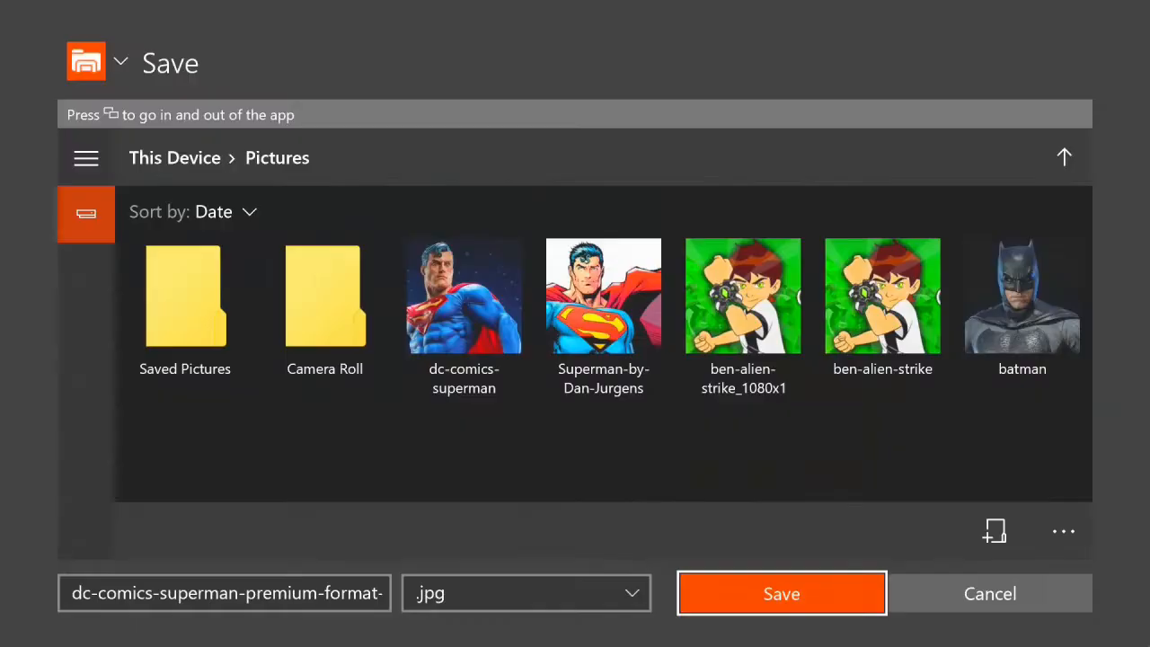
# - Load the dc-comics-superman image from This Device > Pictures into Simple Image Resizer
pyautogui.click(781, 593)
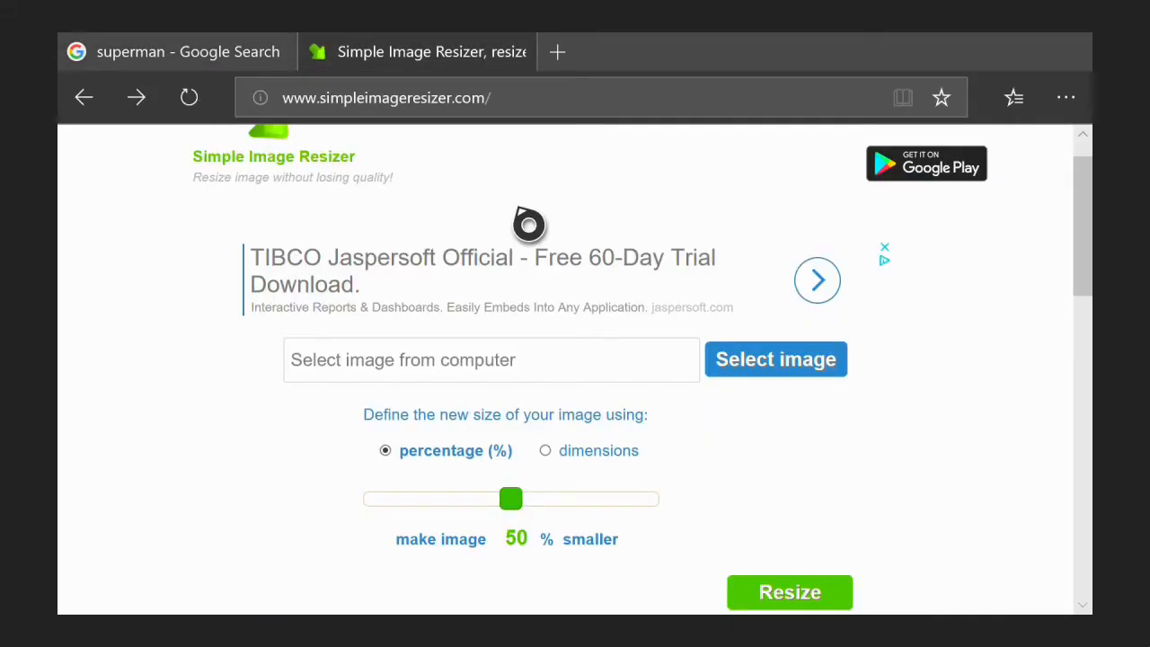
pyautogui.moveTo(529, 267)
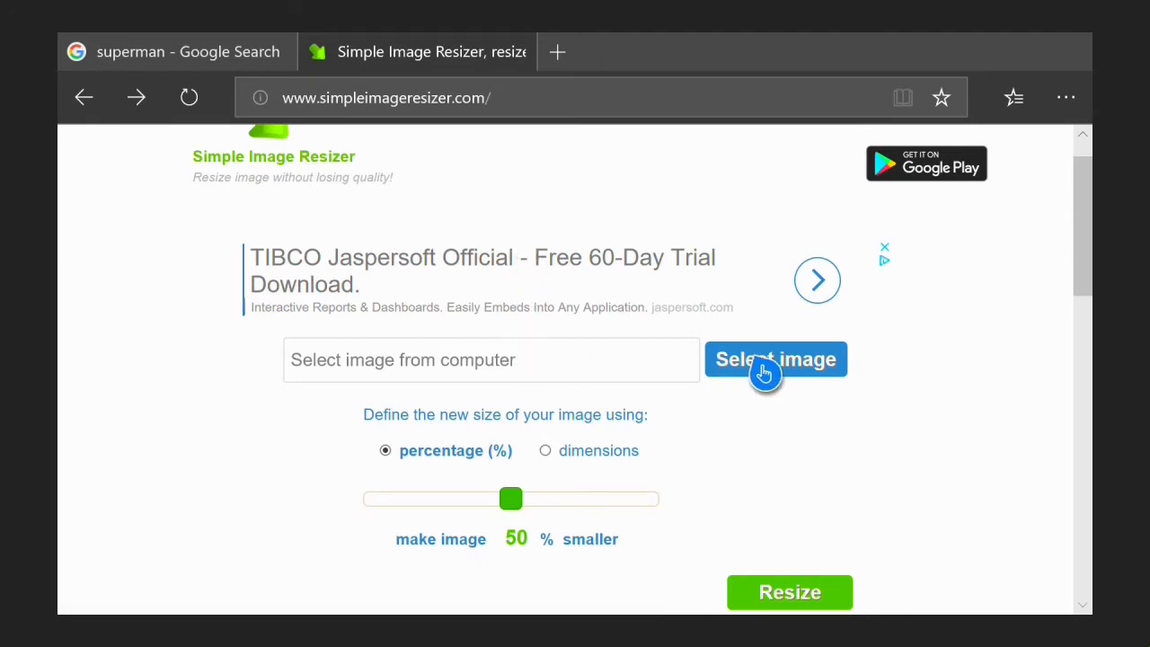
pyautogui.click(775, 358)
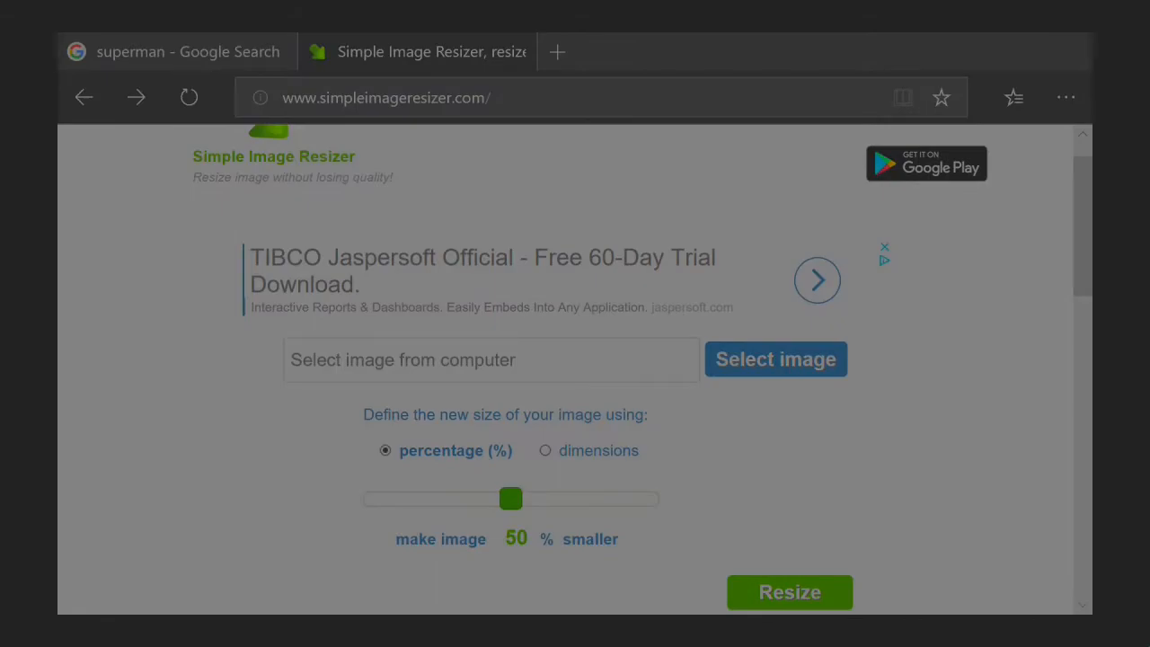
pyautogui.click(774, 358)
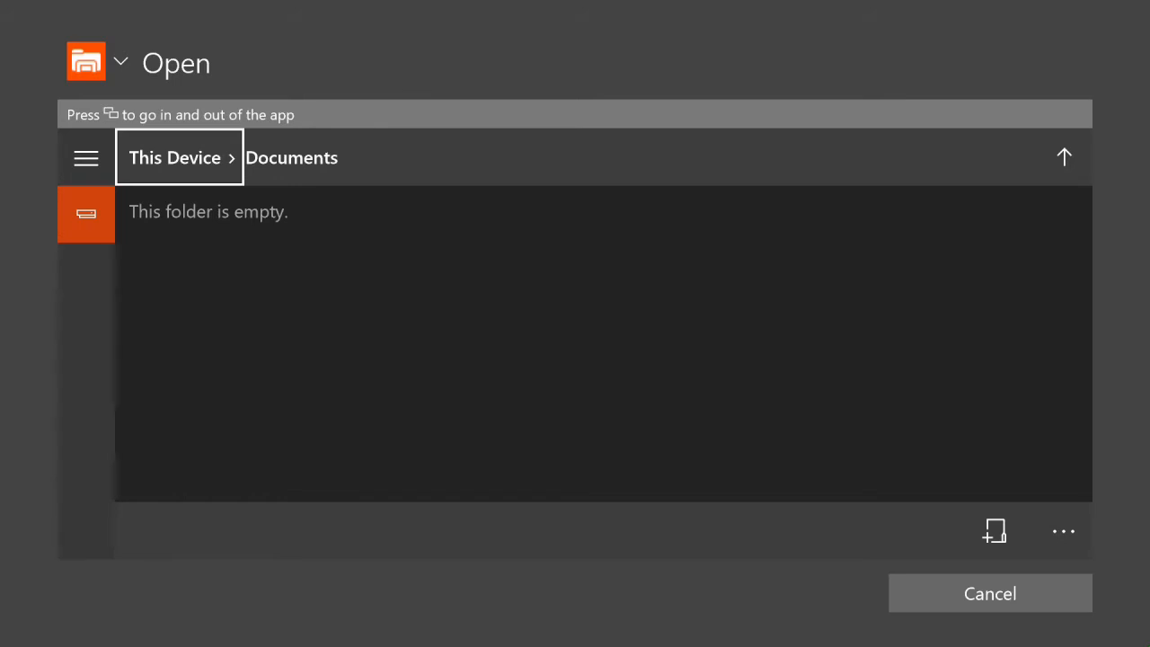
pyautogui.click(174, 157)
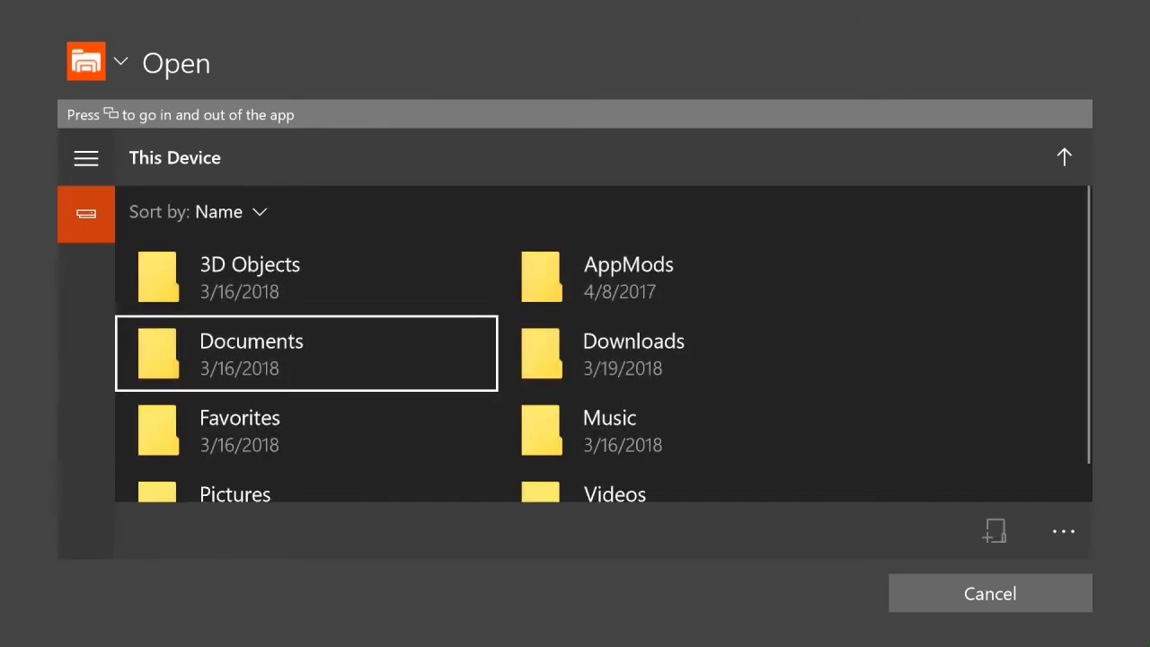
pyautogui.doubleClick(235, 494)
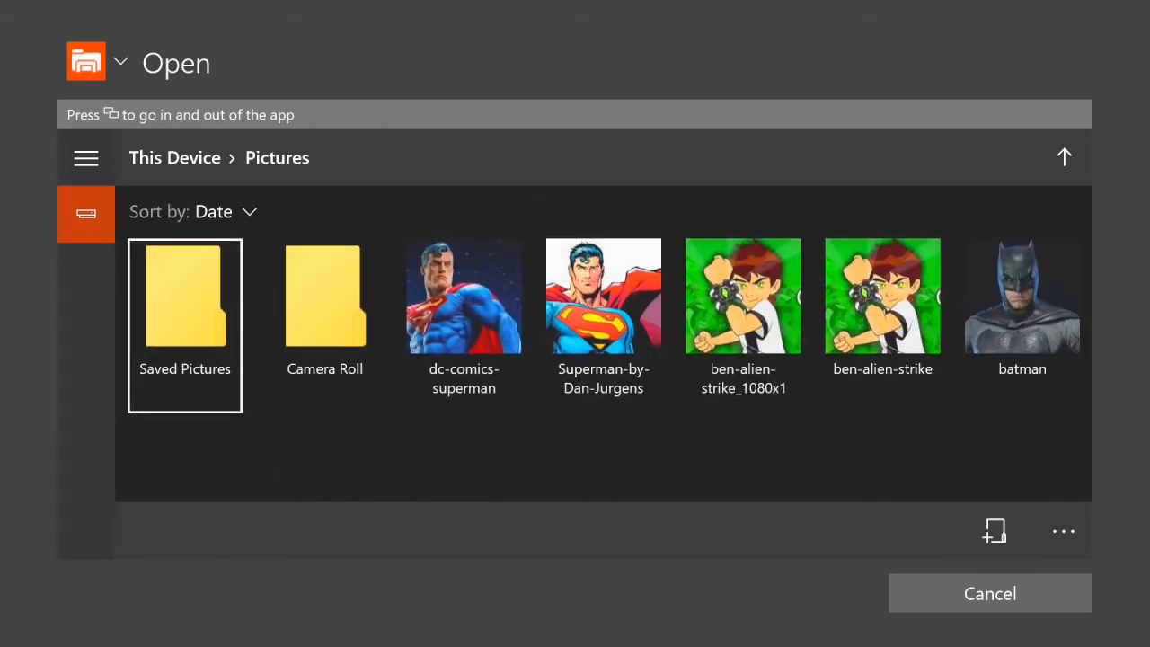
pyautogui.click(463, 297)
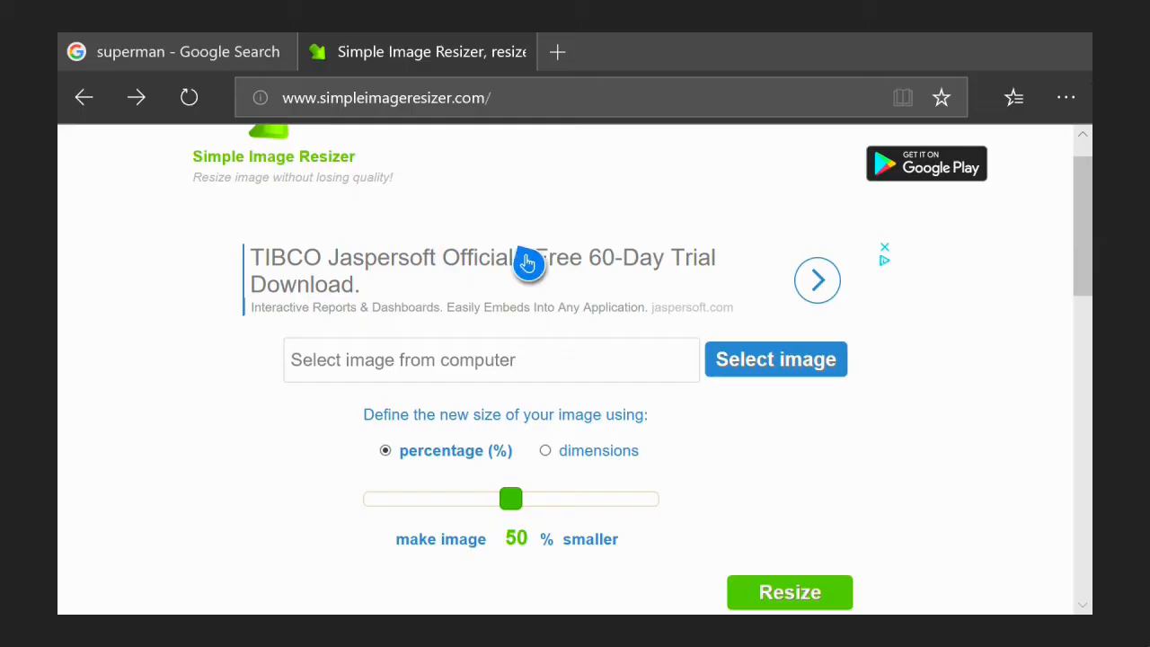
# - Resize the Superman picture by dimensions to 1080 by 1080
pyautogui.click(774, 359)
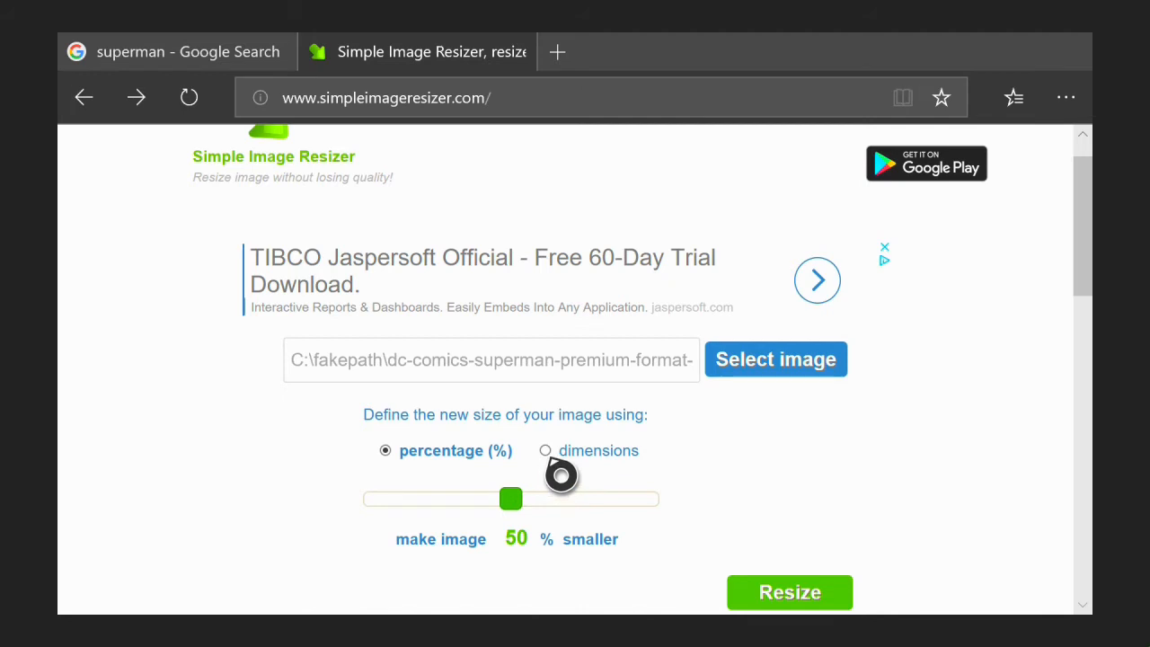
pyautogui.click(545, 450)
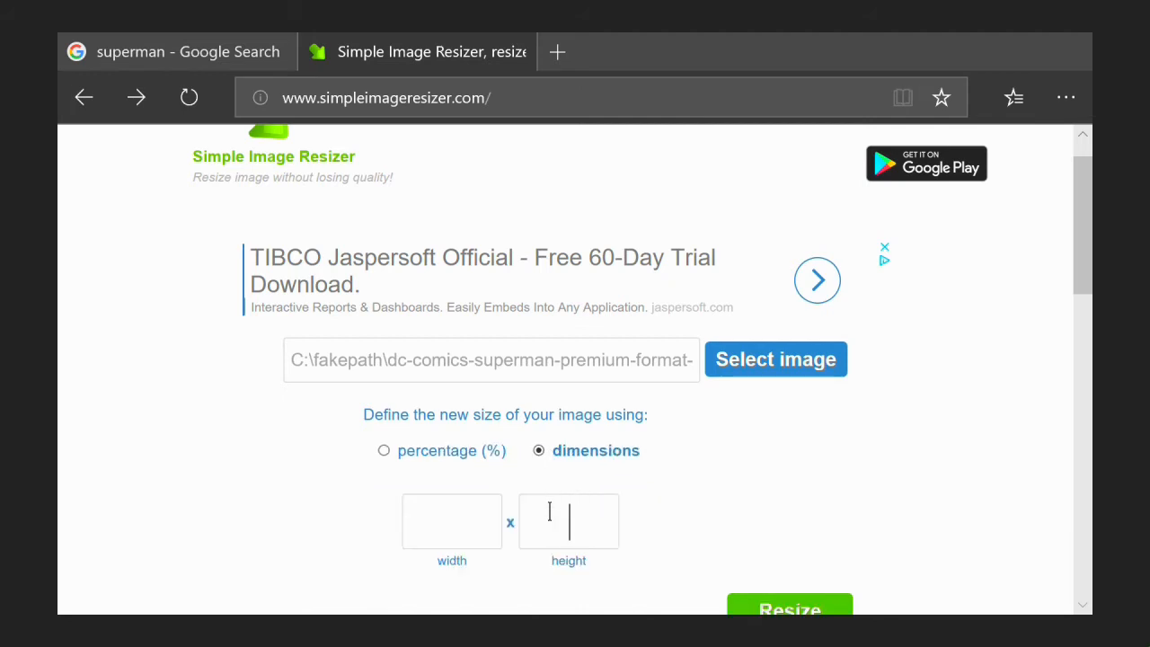
pyautogui.write('1')
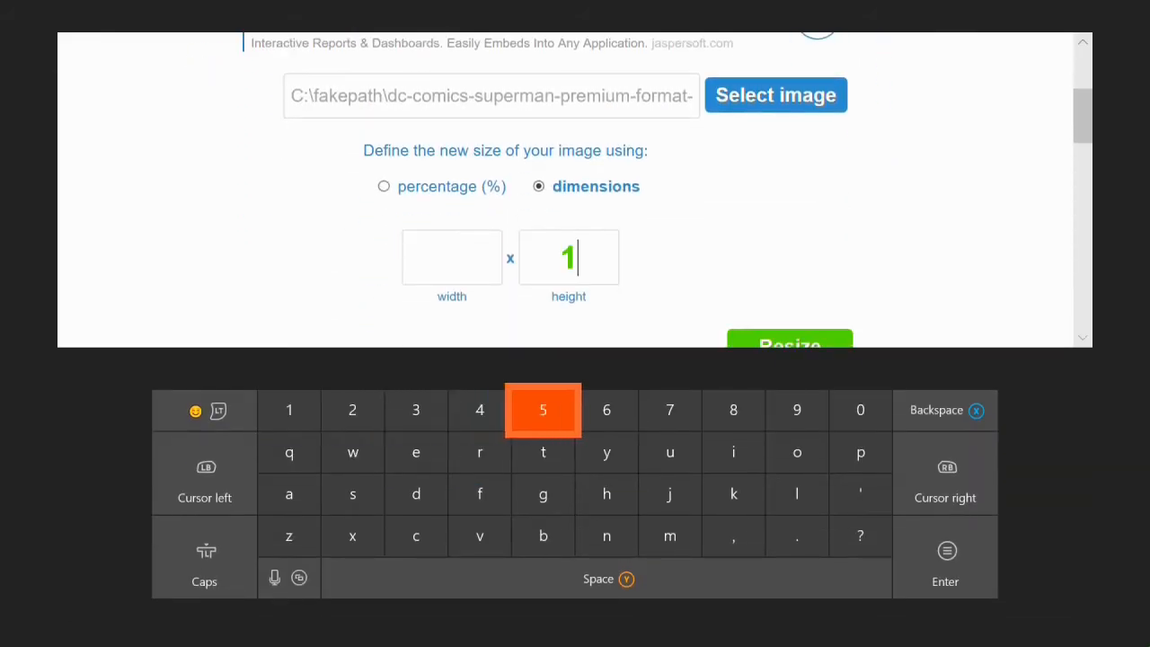
pyautogui.click(860, 410)
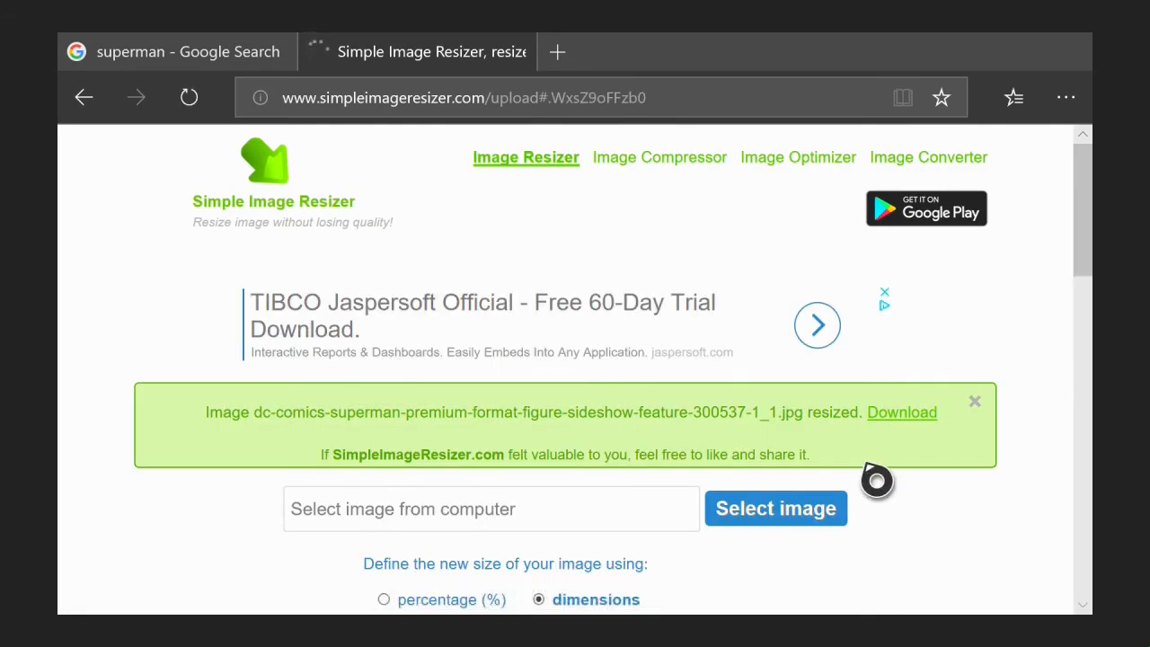
# - Download the resized Superman image and save it into Pictures
pyautogui.click(901, 411)
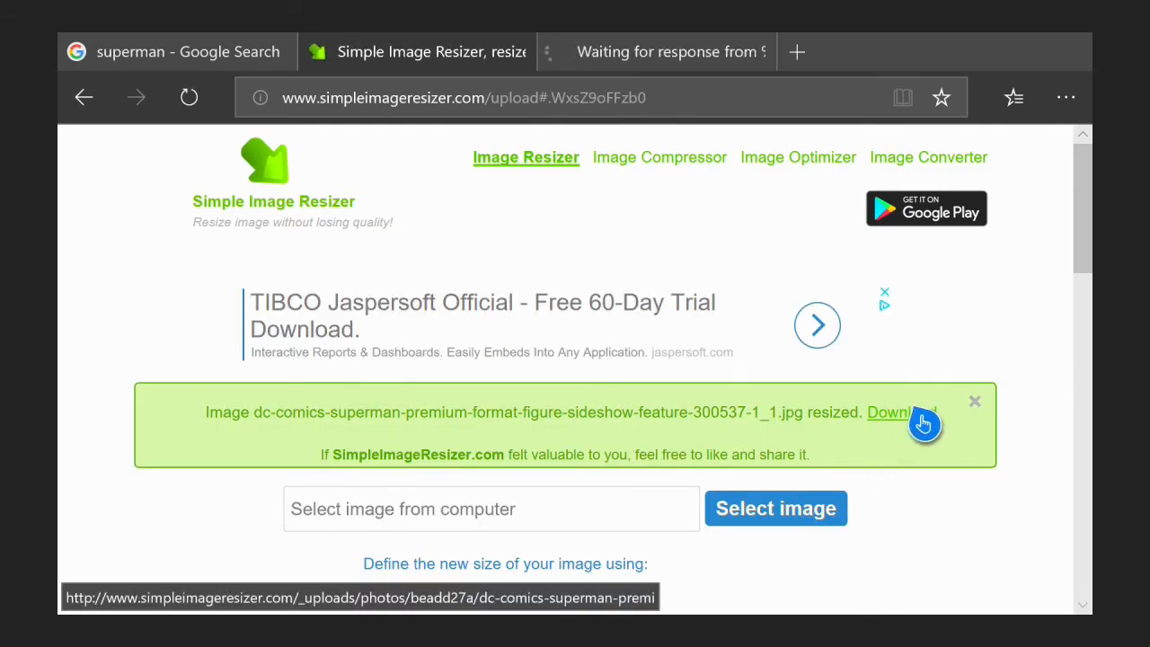
pyautogui.click(898, 411)
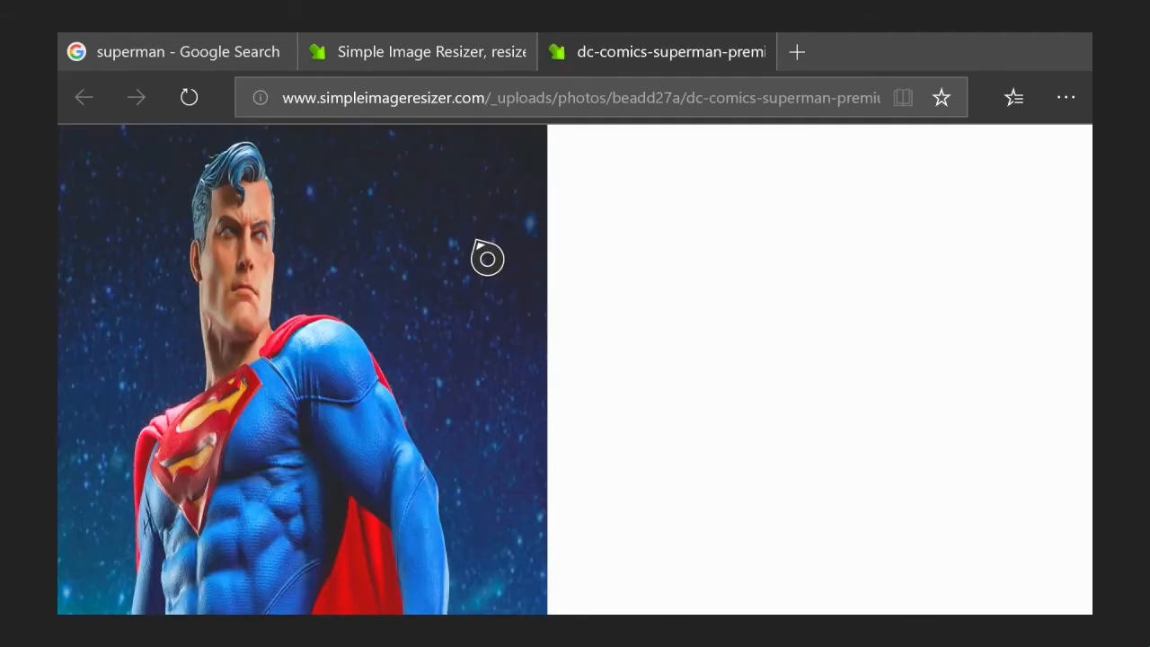
pyautogui.moveTo(441, 319)
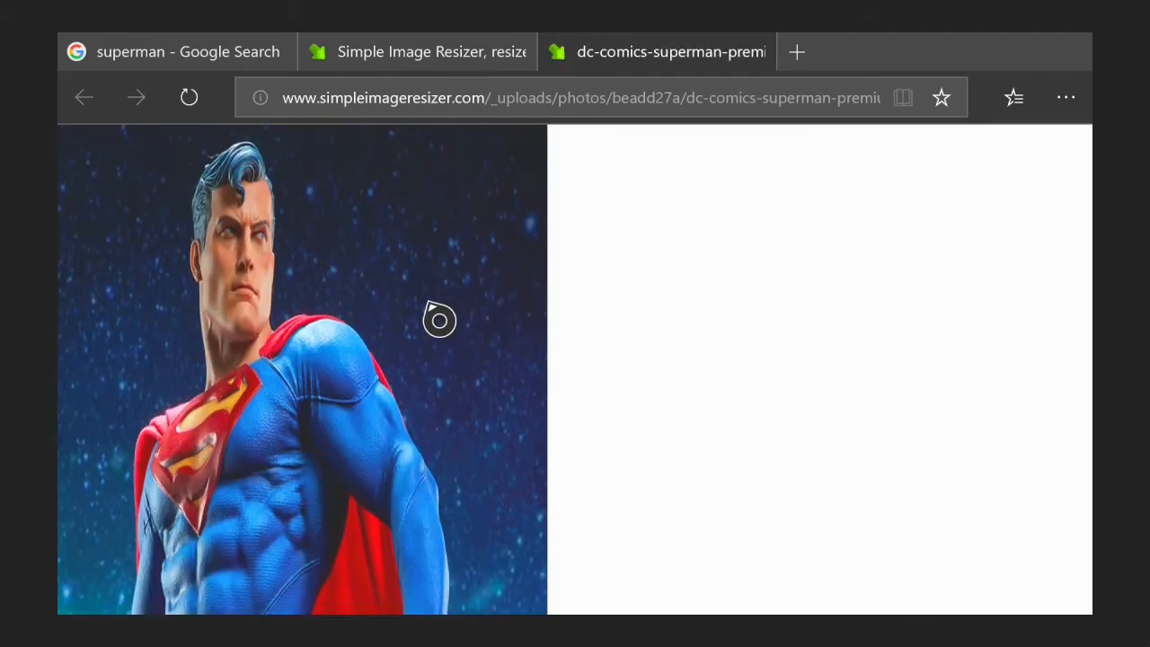
pyautogui.rightClick(440, 320)
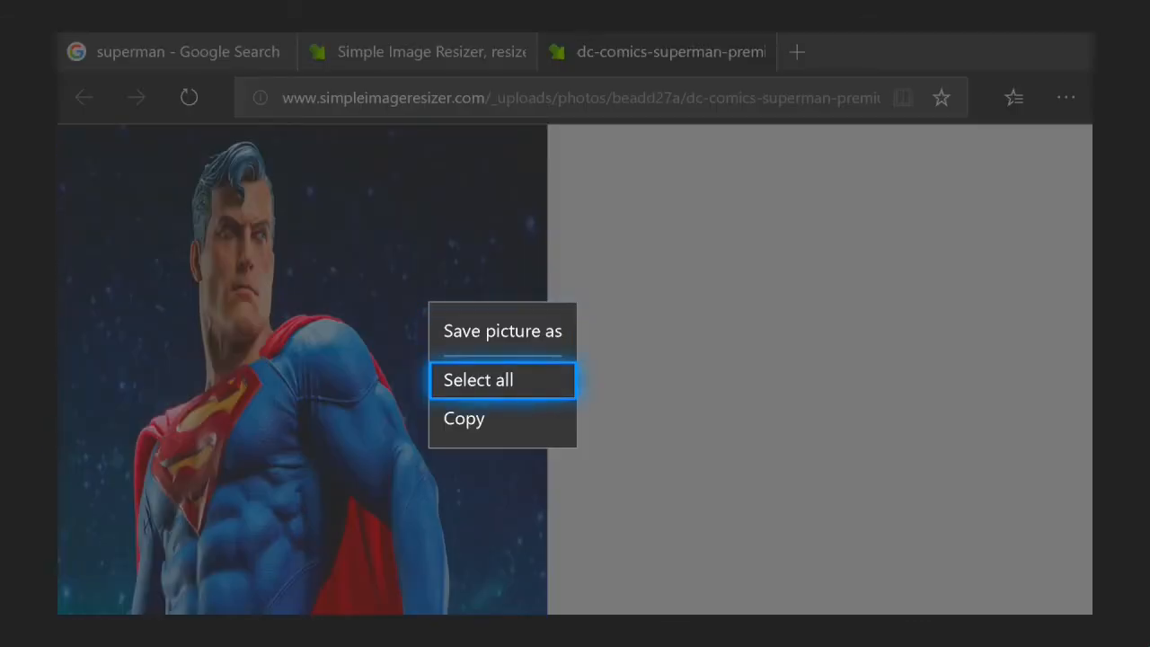
pyautogui.click(502, 331)
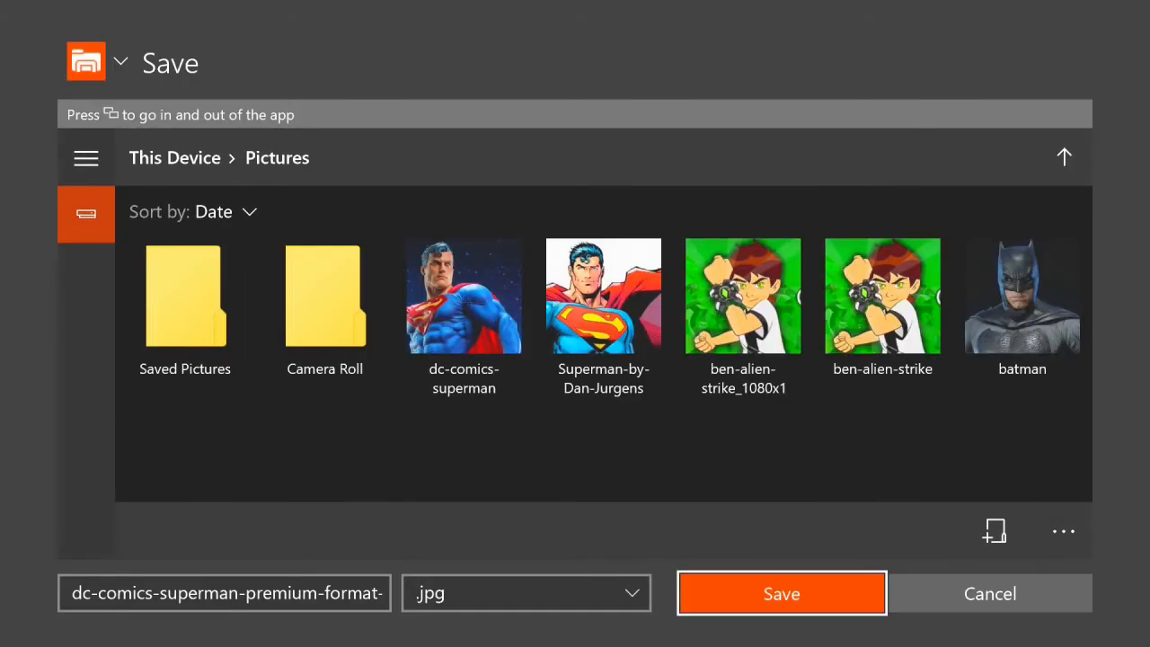
pyautogui.click(780, 593)
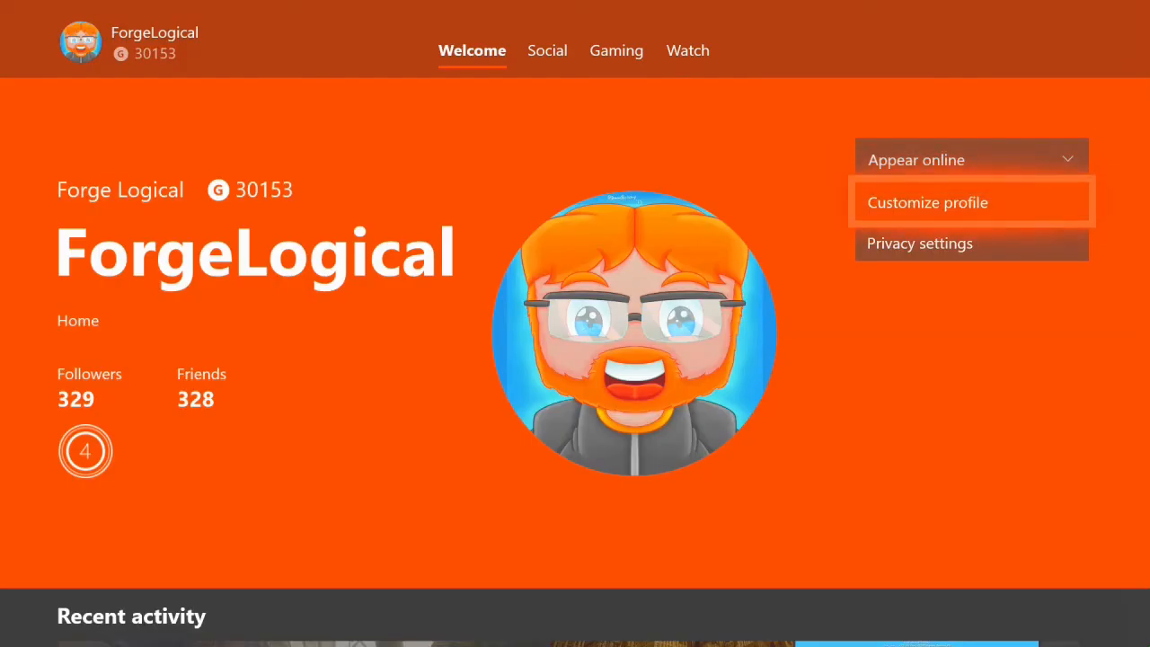
# - Open Customize profile > Change gamerpic > Upload a custom image and browse Pictures
pyautogui.click(927, 202)
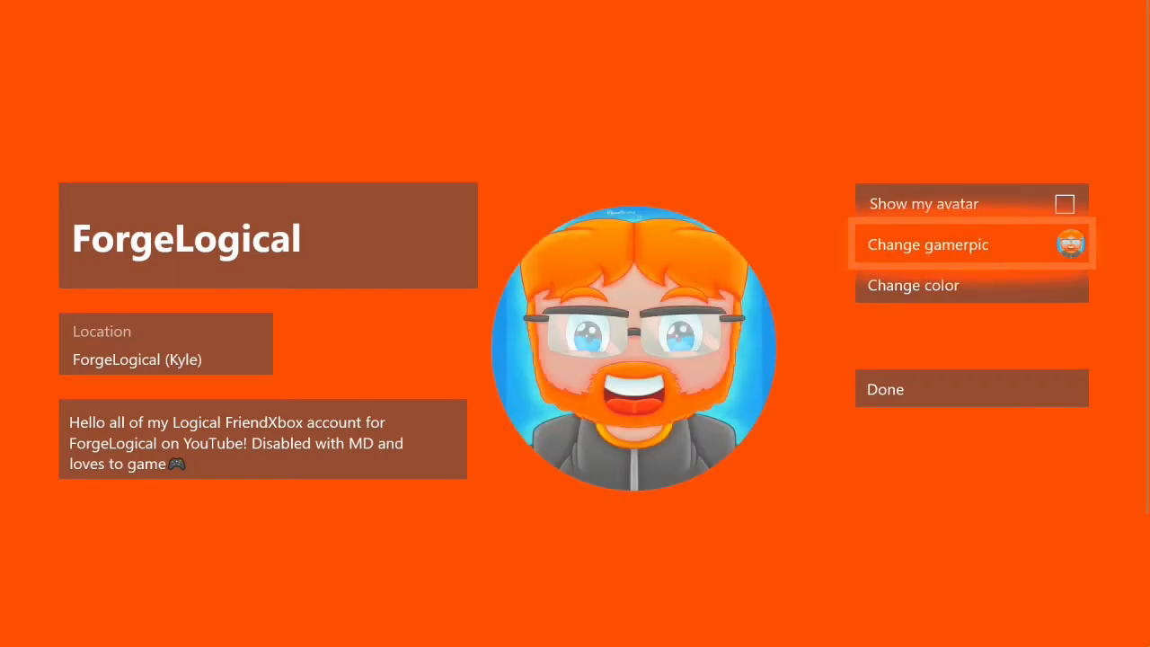
pyautogui.click(927, 243)
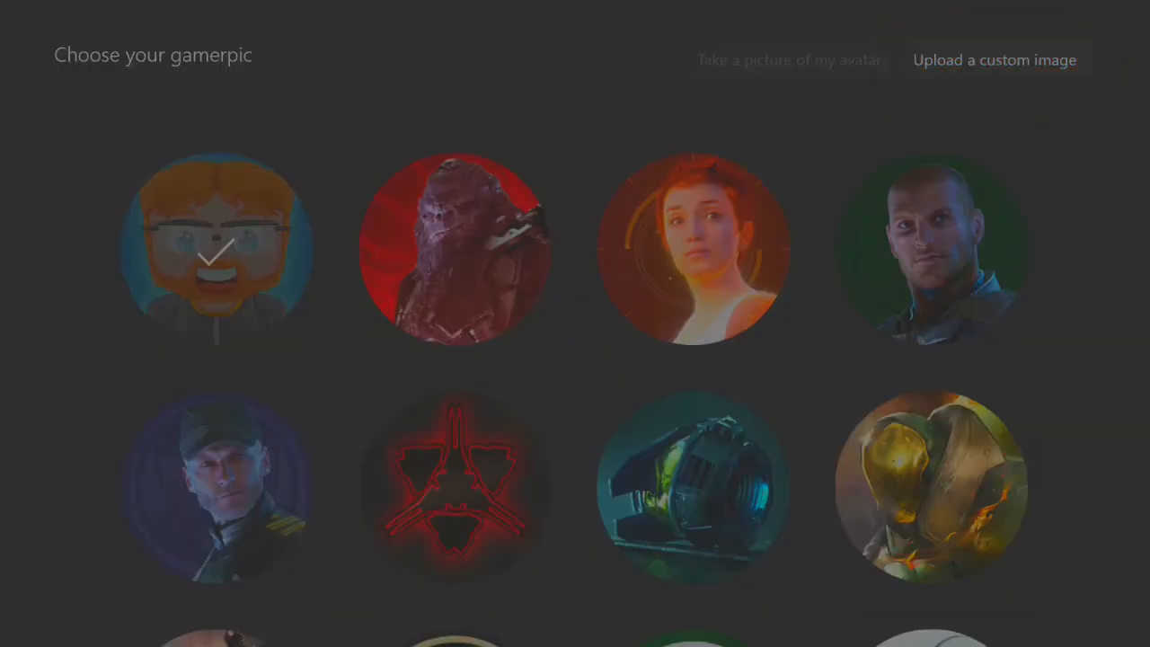
pyautogui.click(994, 59)
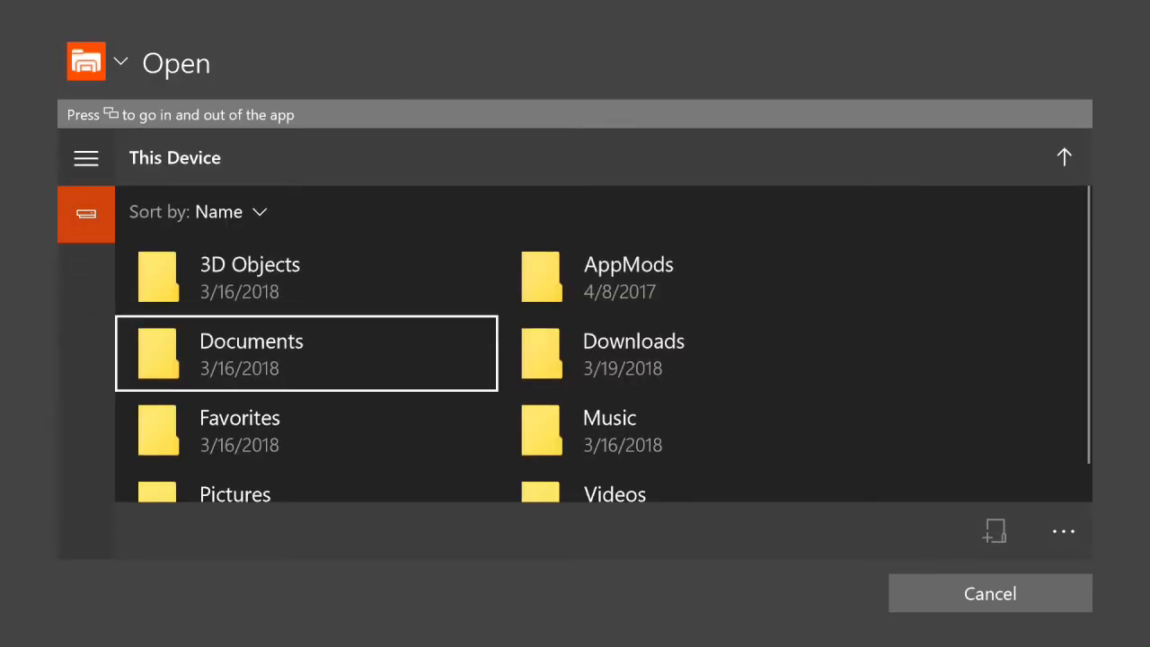
pyautogui.doubleClick(234, 494)
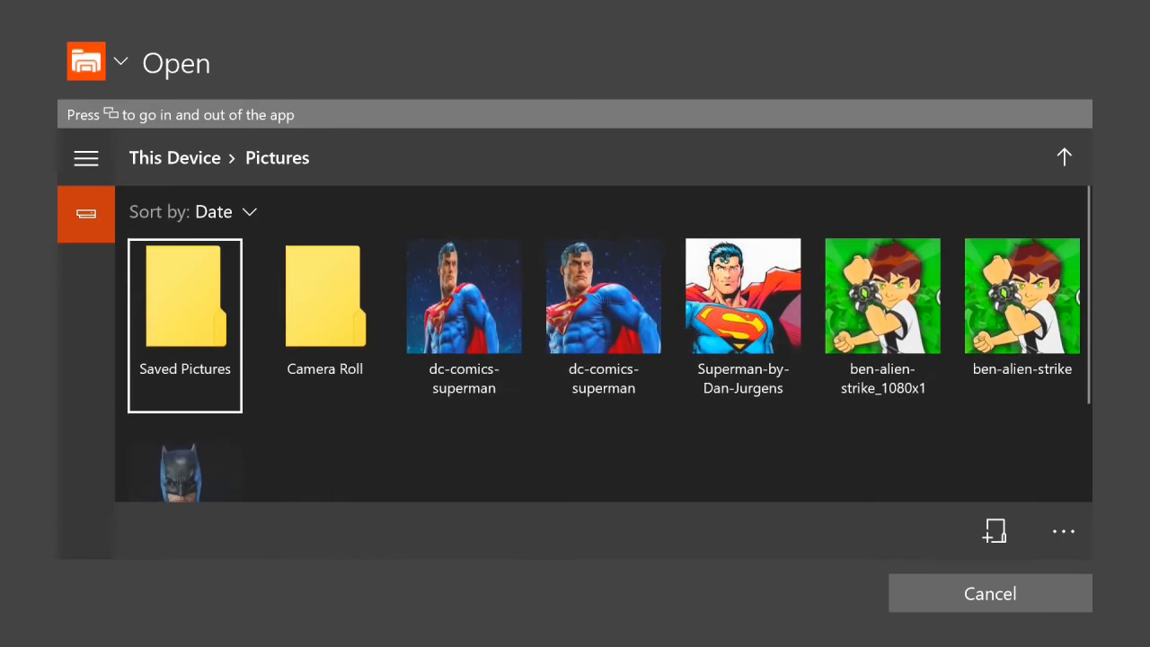
pyautogui.click(463, 297)
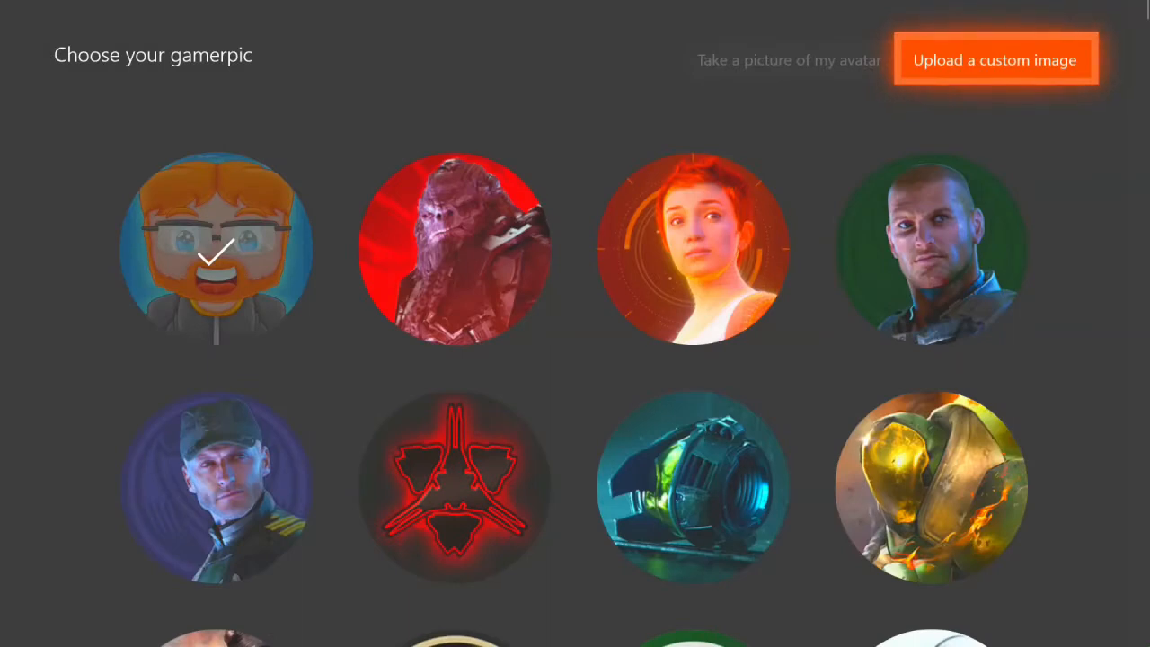
# - Upload the resized Superman image as the custom gamerpic
pyautogui.click(995, 59)
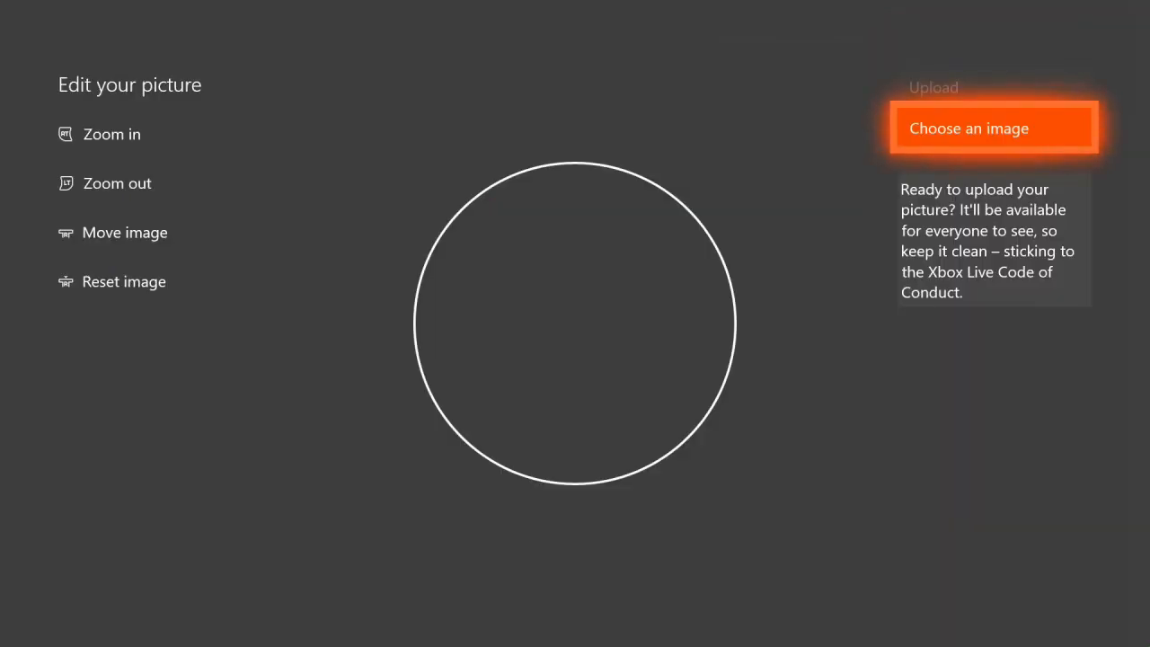
pyautogui.click(969, 127)
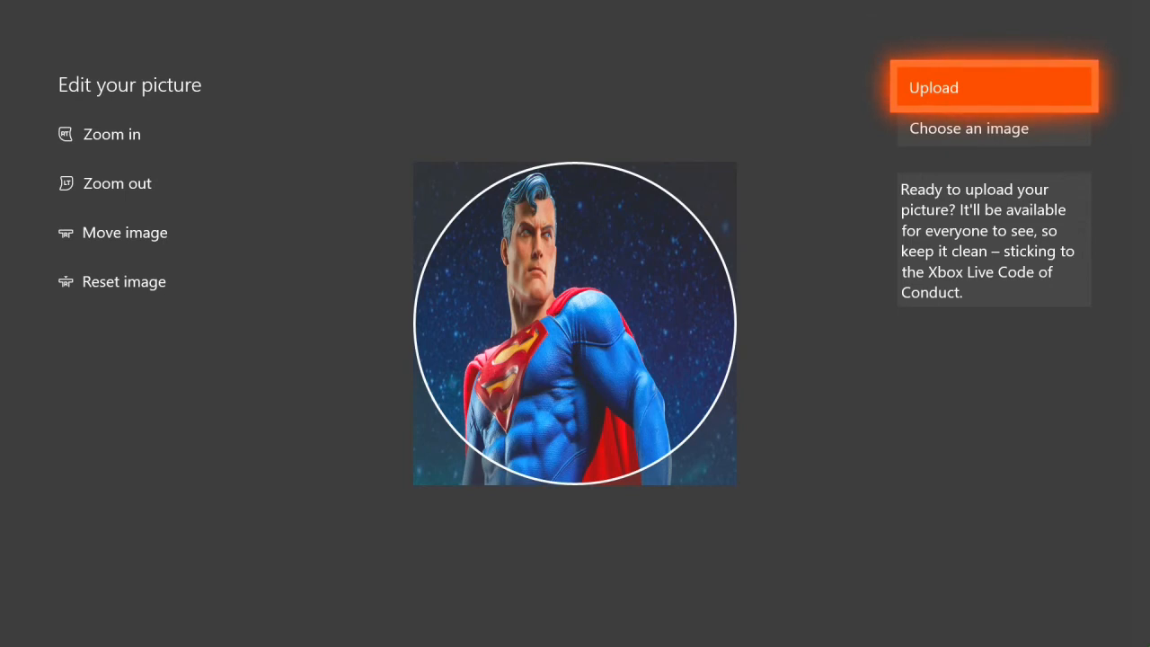
pyautogui.click(993, 86)
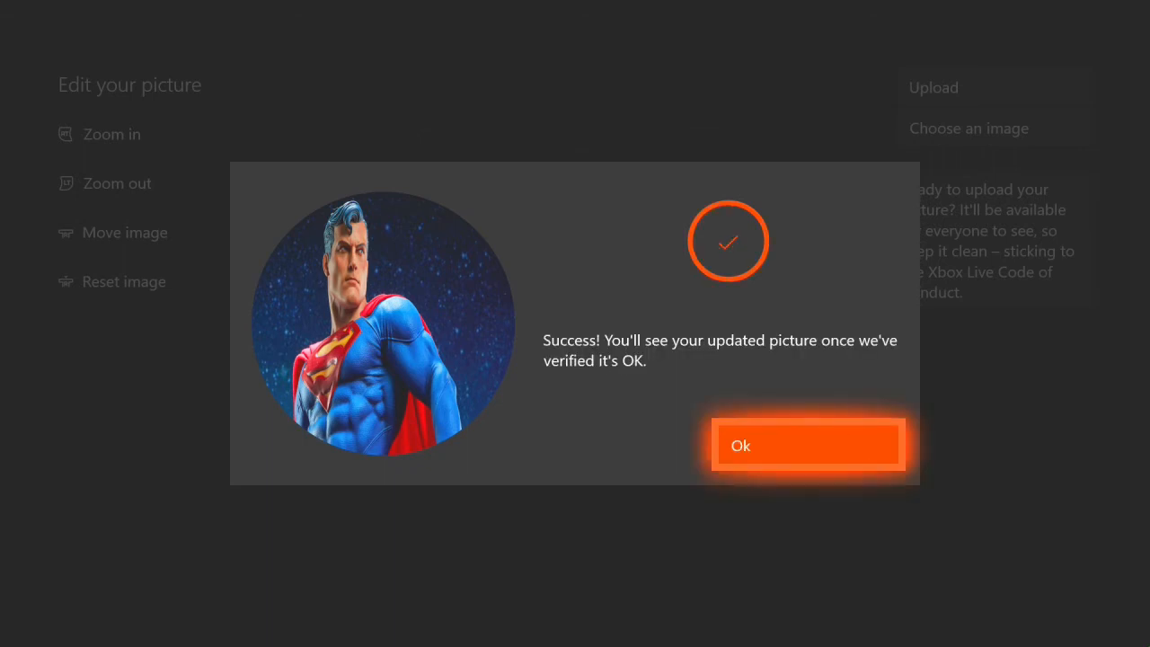
# - Dismiss the success message and confirm the new gamerpic on Customize profile
pyautogui.click(807, 445)
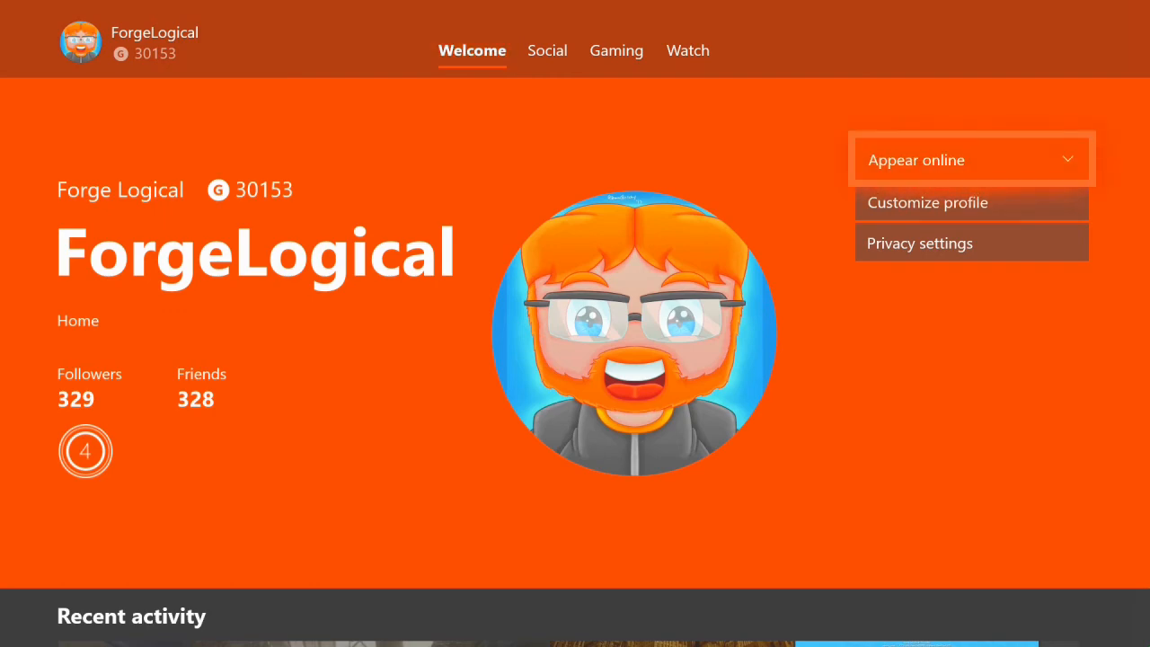
pyautogui.click(929, 202)
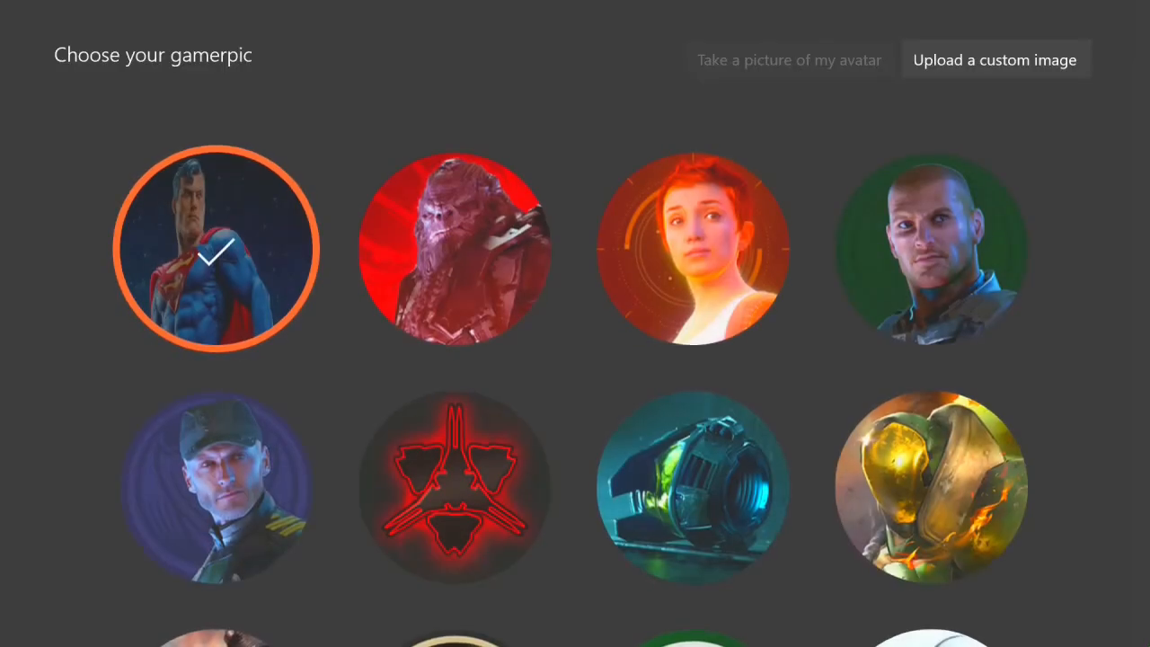
pyautogui.click(216, 249)
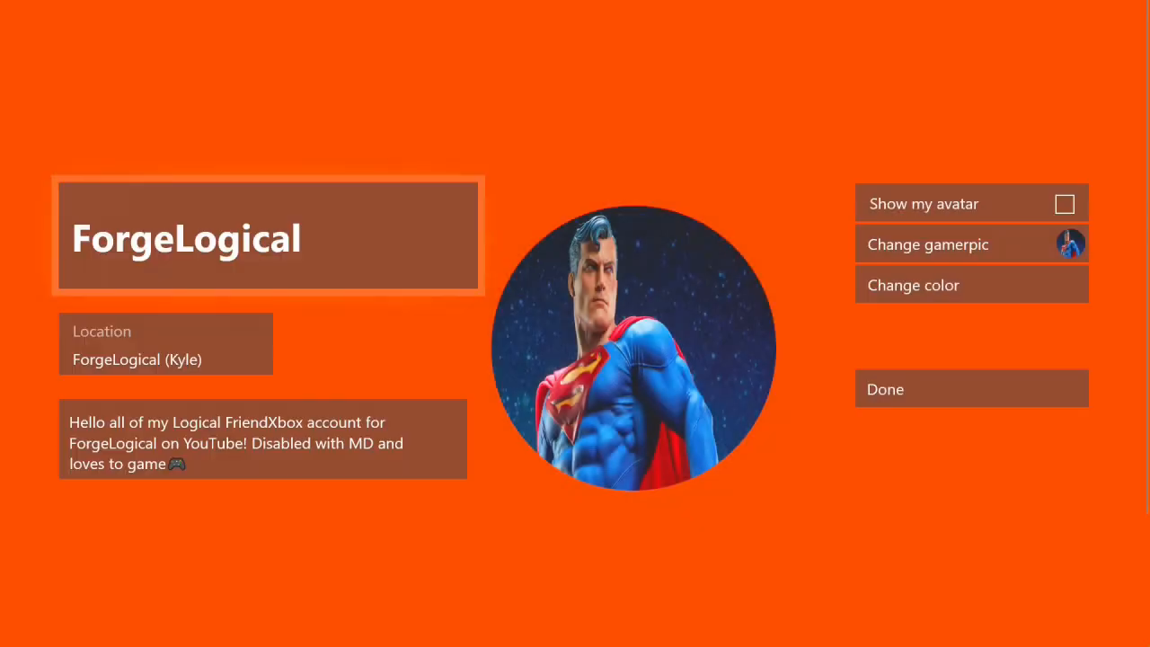